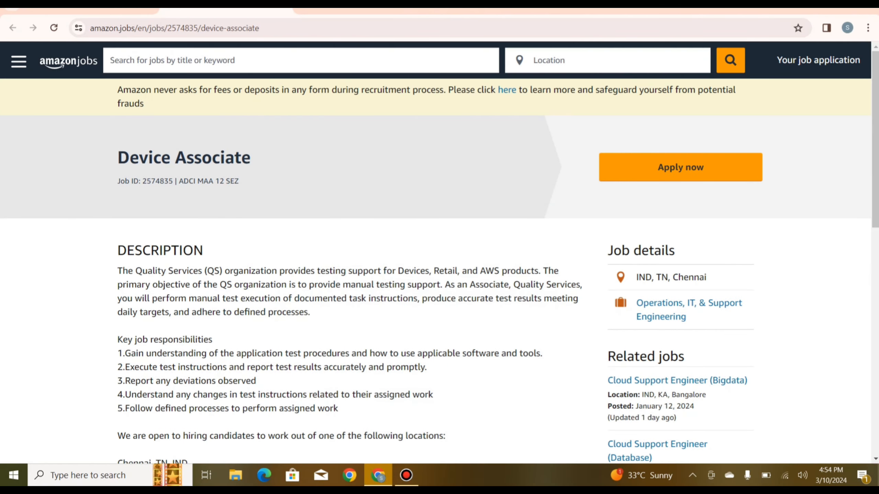
Read the QS organization description and the first key job responsibility, highlighting passages.
{"action": "scroll", "scroll_direction": "down", "scroll_amount": 3}
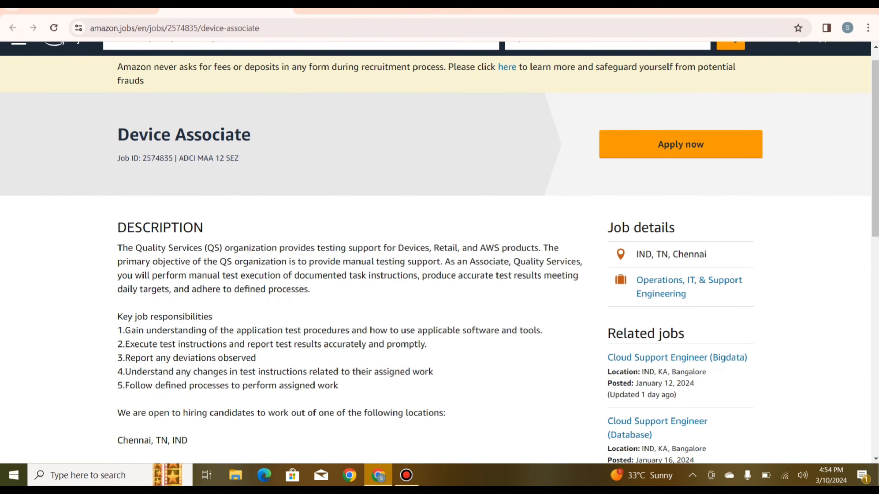
{"action": "scroll", "scroll_direction": "down", "scroll_amount": 3}
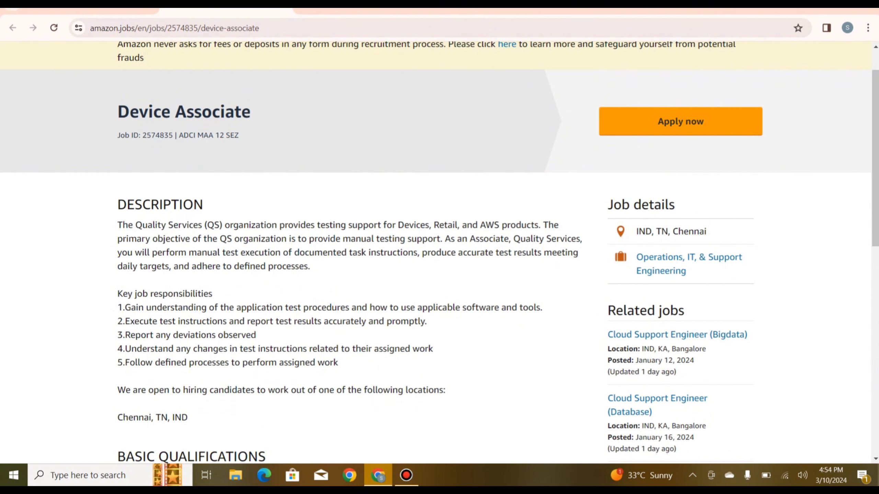
{"action": "left_click_drag", "start_coordinate": [397, 225], "coordinate": [543, 239]}
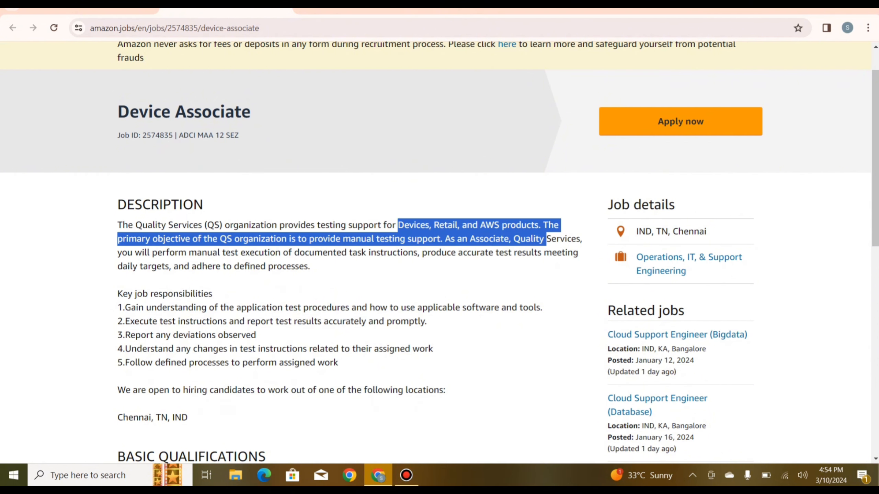
{"action": "left_click", "coordinate": [347, 265]}
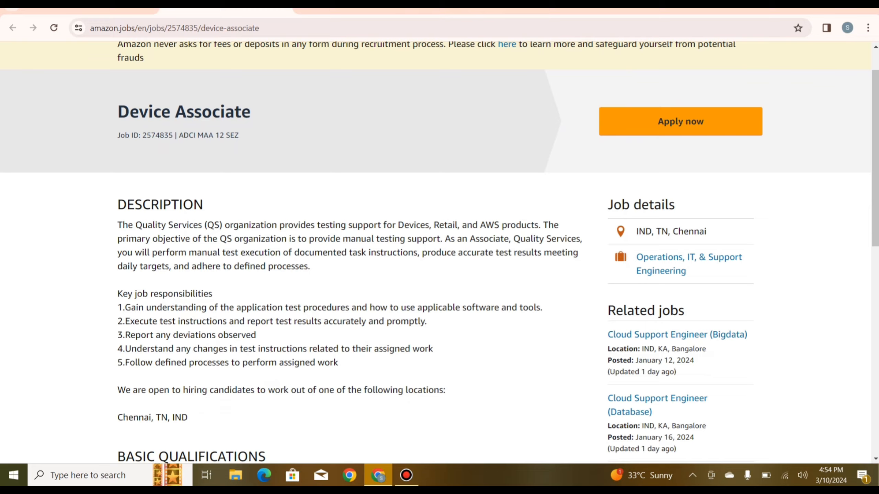
{"action": "scroll", "scroll_direction": "down", "scroll_amount": 3}
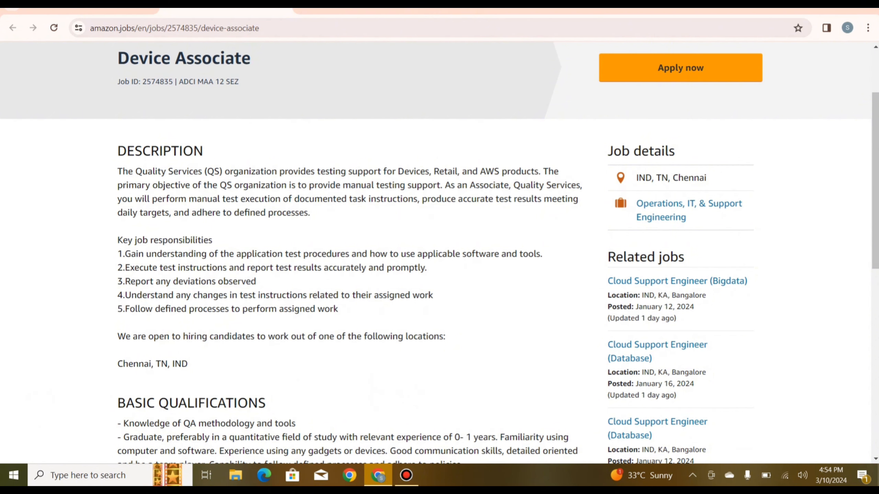
{"action": "left_click_drag", "start_coordinate": [130, 253], "coordinate": [167, 267]}
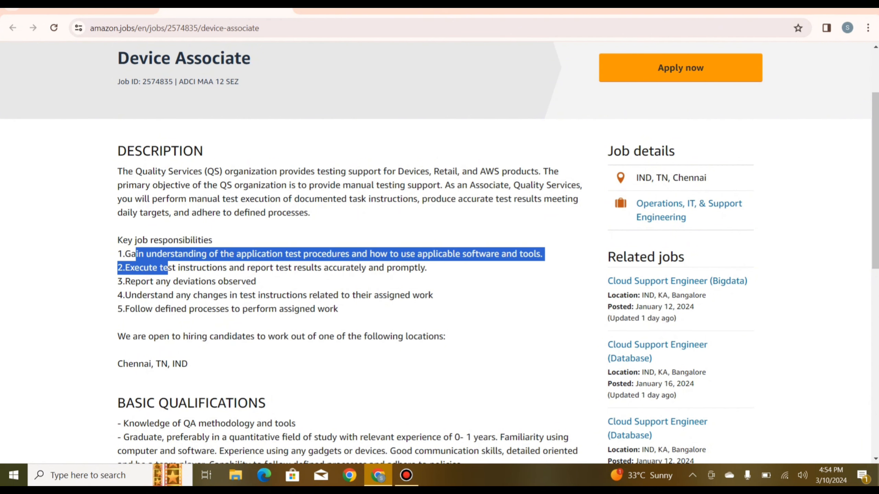
{"action": "left_click", "coordinate": [336, 336]}
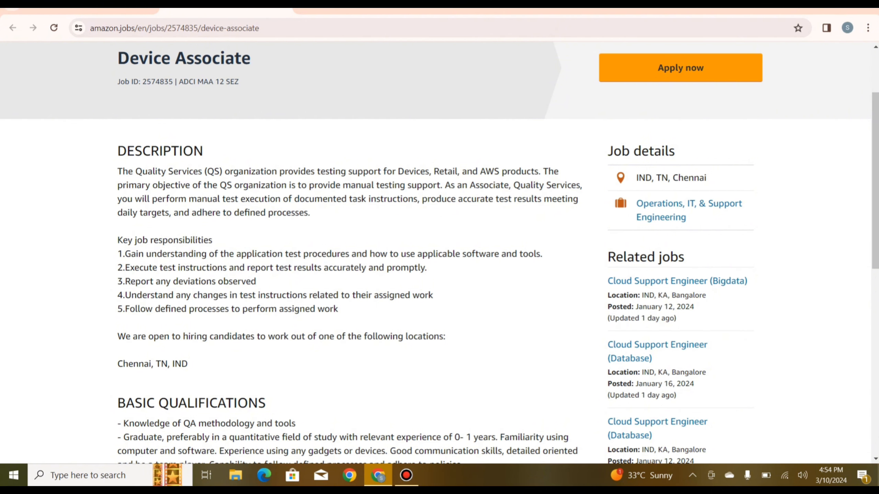
Skim further down the job responsibilities, highlighting several sentences along the way.
{"action": "scroll", "scroll_direction": "down", "scroll_amount": 3}
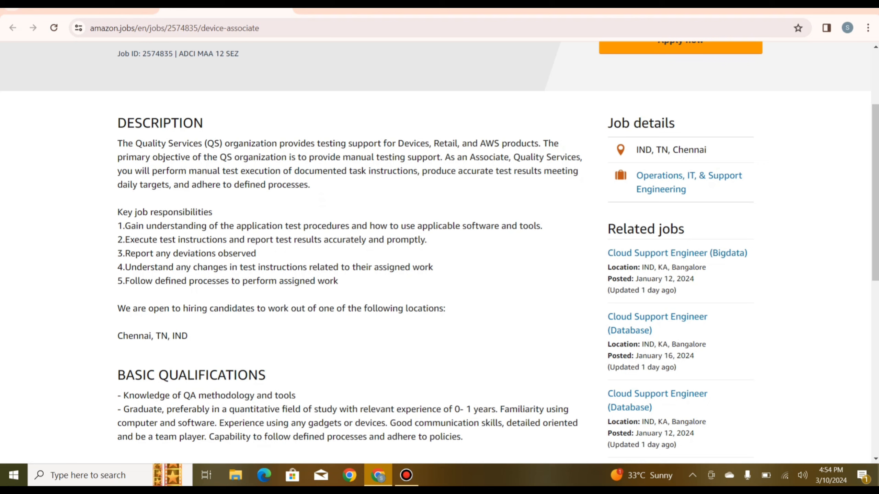
{"action": "scroll", "scroll_direction": "down", "scroll_amount": 3}
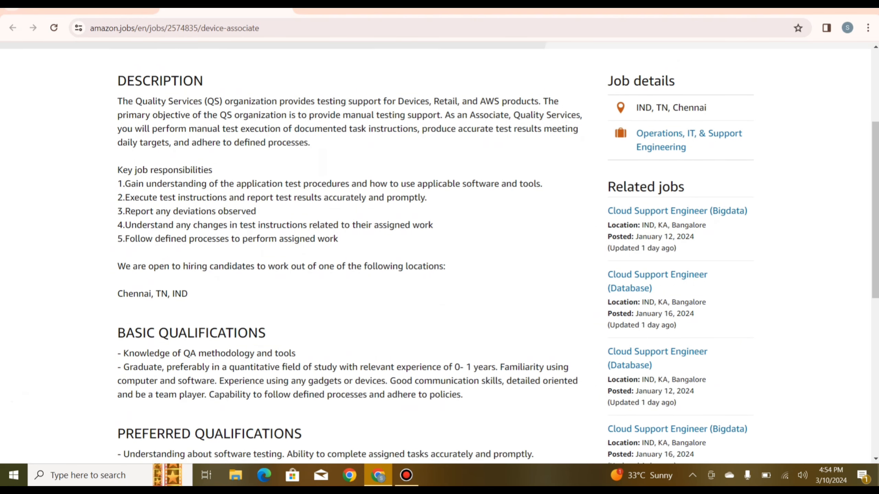
{"action": "scroll", "scroll_direction": "down", "scroll_amount": 3}
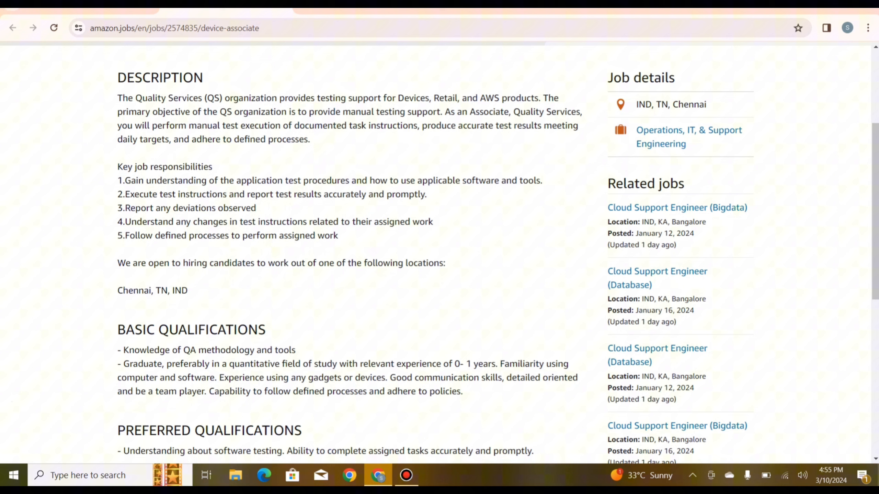
{"action": "left_click_drag", "start_coordinate": [160, 193], "coordinate": [206, 208]}
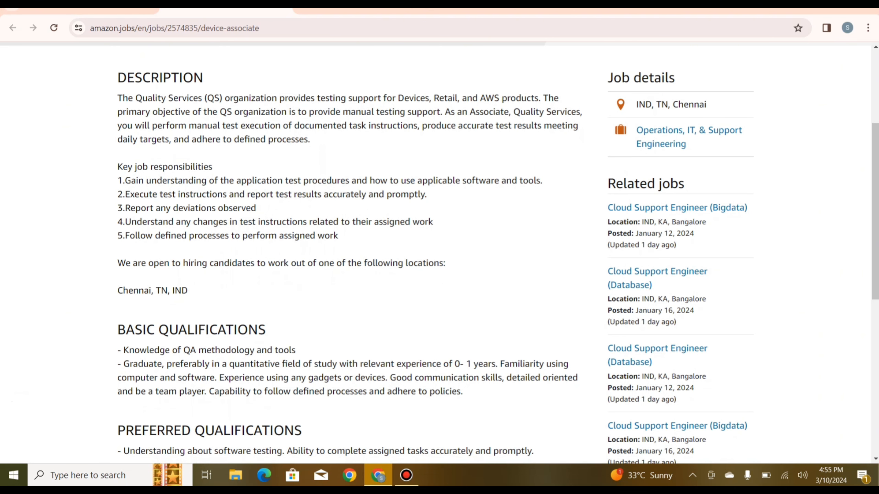
{"action": "left_click_drag", "start_coordinate": [249, 194], "coordinate": [307, 194]}
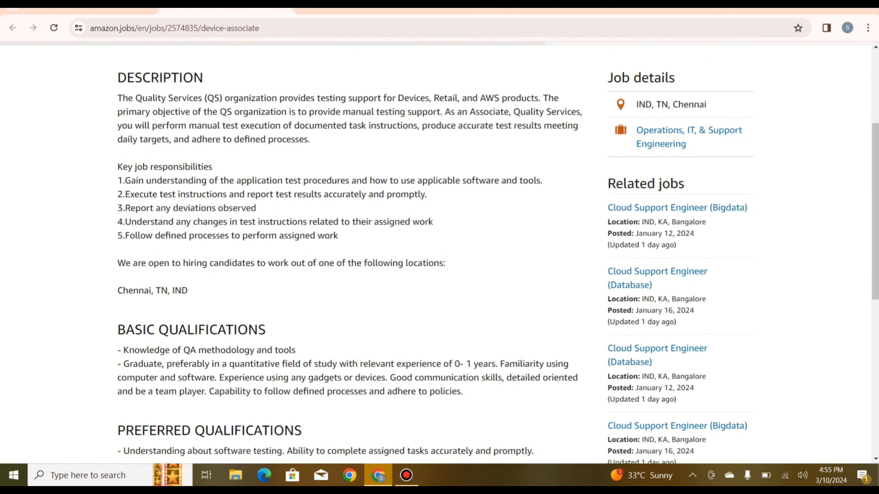
{"action": "left_click_drag", "start_coordinate": [149, 221], "coordinate": [337, 236]}
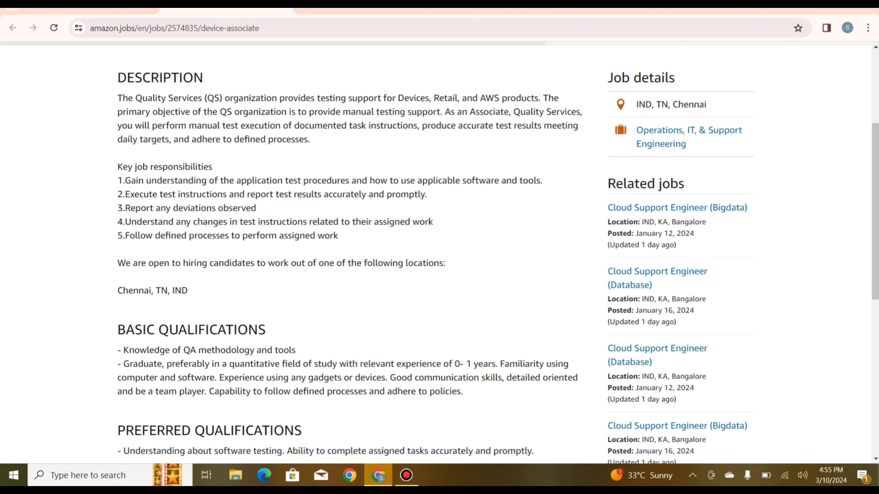
{"action": "scroll", "scroll_direction": "down", "scroll_amount": 3}
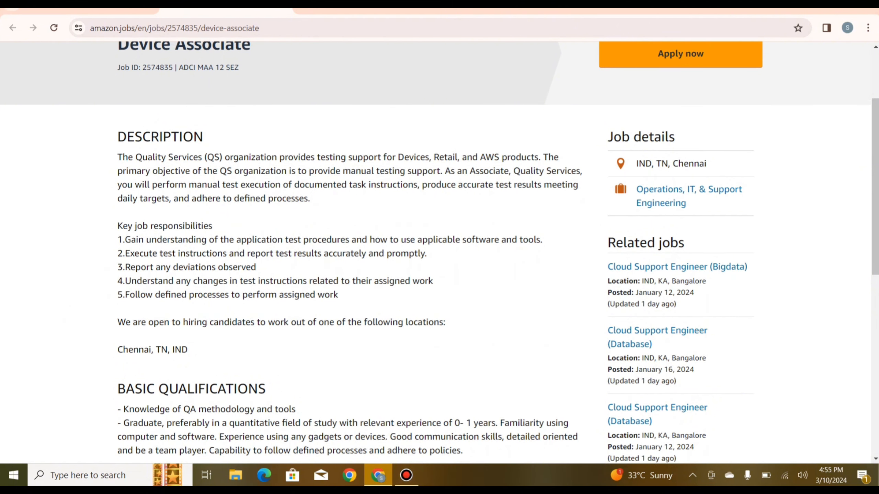
{"action": "left_click_drag", "start_coordinate": [118, 349], "coordinate": [218, 388]}
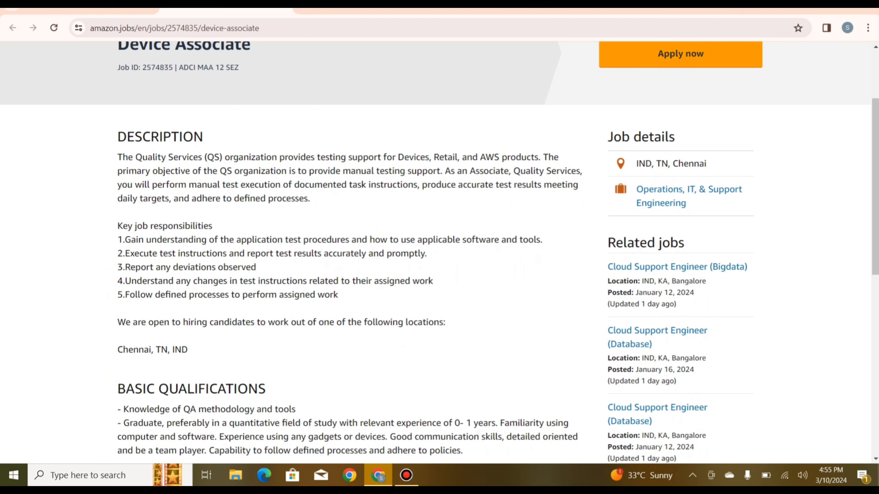
Review the qualifications, highlighting the years-of-experience requirement and the defined-processes sentence.
{"action": "scroll", "scroll_direction": "down", "scroll_amount": 3}
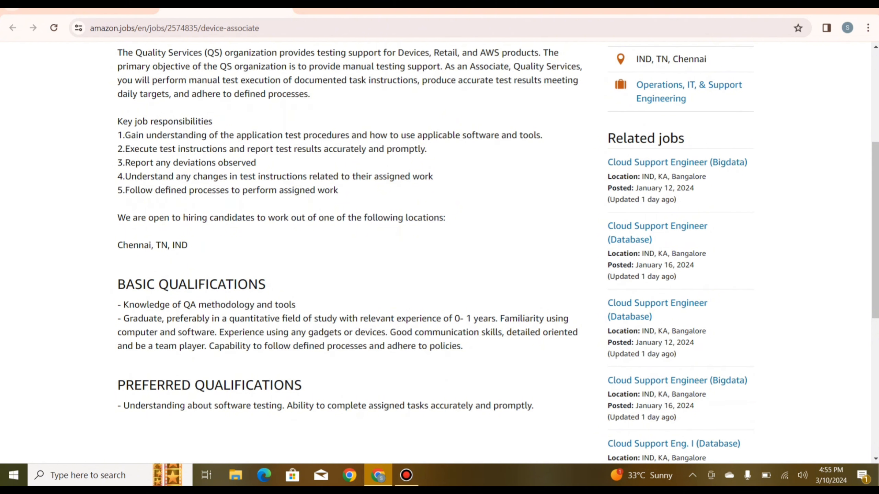
{"action": "left_click_drag", "start_coordinate": [124, 304], "coordinate": [273, 304]}
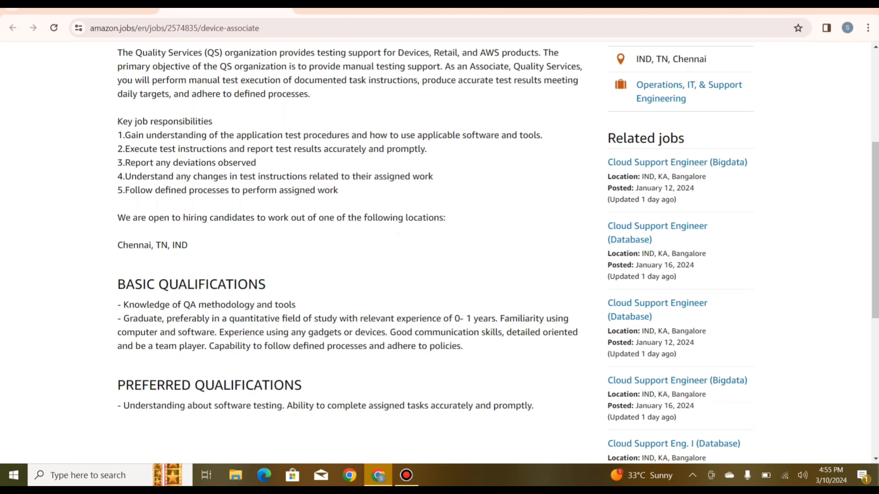
{"action": "left_click_drag", "start_coordinate": [117, 304], "coordinate": [295, 304]}
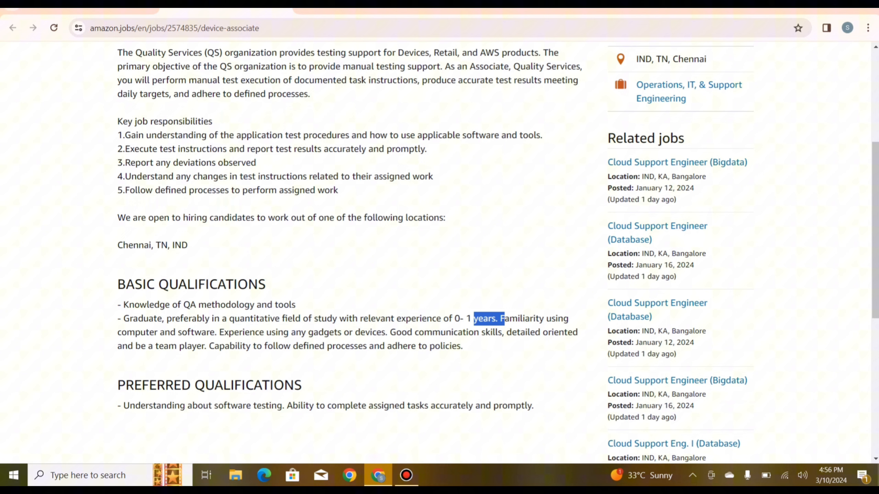
{"action": "scroll", "scroll_direction": "down", "scroll_amount": 3}
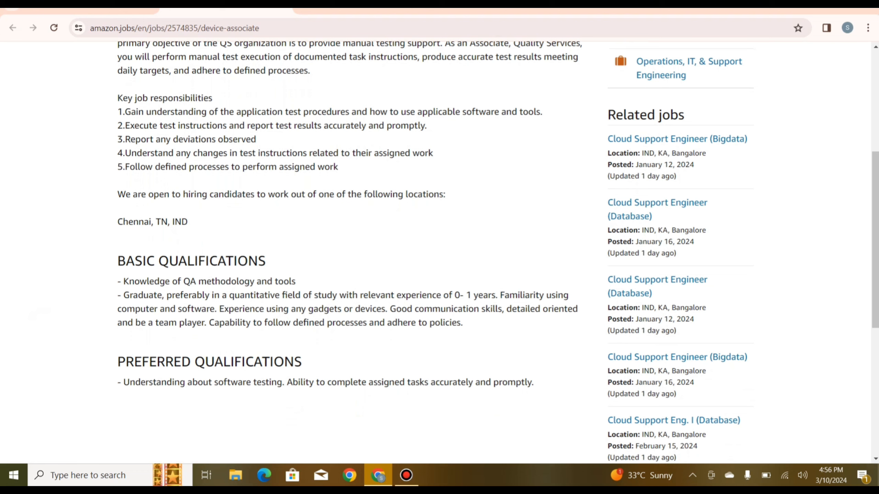
{"action": "left_click_drag", "start_coordinate": [116, 309], "coordinate": [352, 309]}
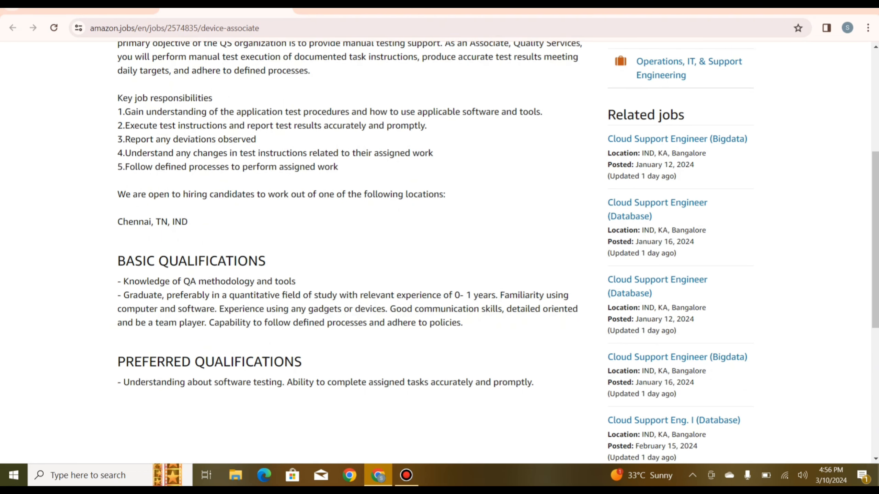
{"action": "left_click_drag", "start_coordinate": [291, 309], "coordinate": [402, 322]}
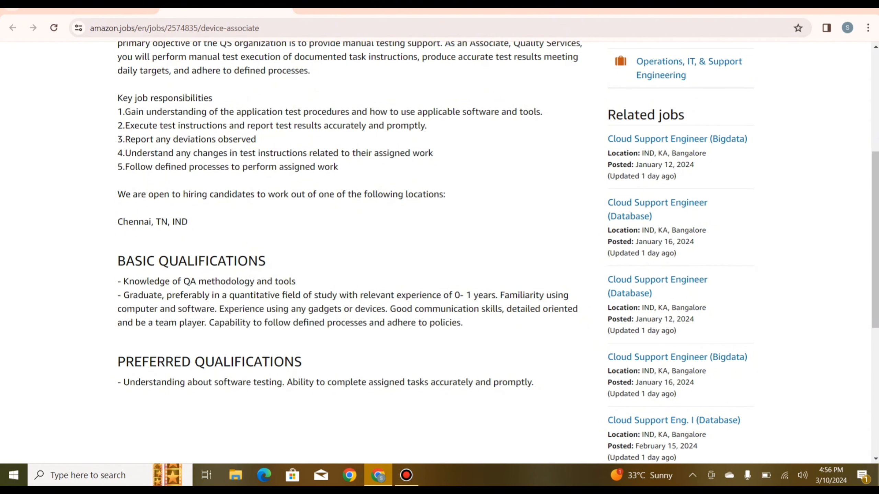
{"action": "left_click_drag", "start_coordinate": [160, 322], "coordinate": [221, 362]}
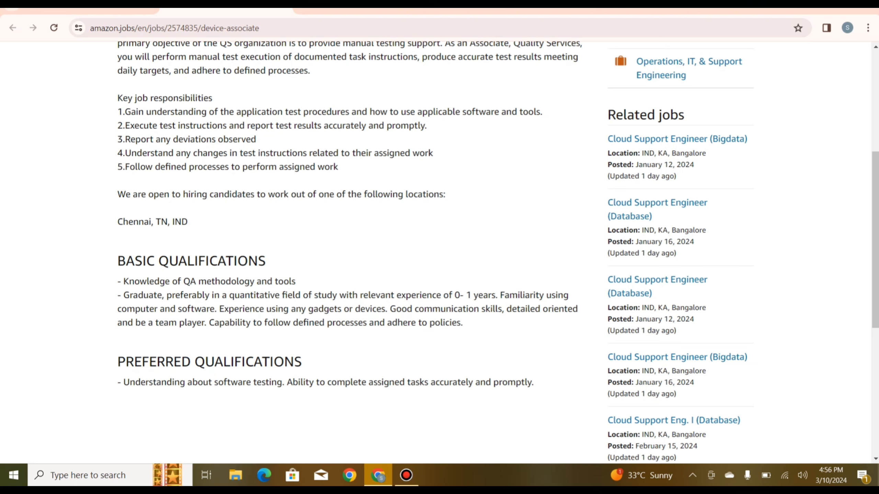
{"action": "left_click_drag", "start_coordinate": [210, 322], "coordinate": [462, 322]}
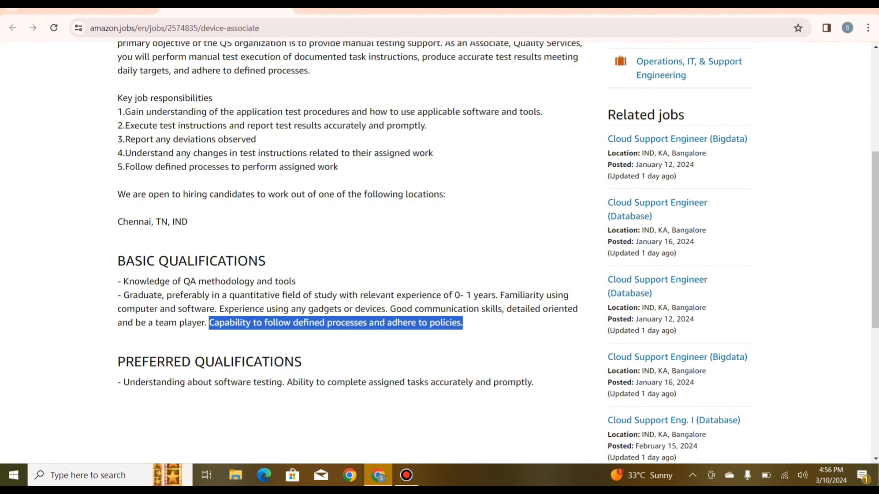
Finish the posting and start applying via Apply now, reaching the amazon.jobs login page.
{"action": "scroll", "scroll_direction": "down", "scroll_amount": 3}
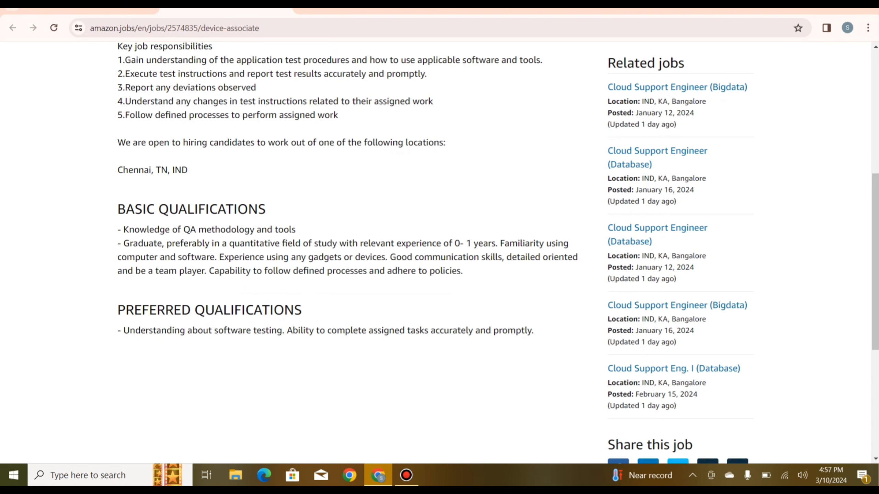
{"action": "left_click_drag", "start_coordinate": [286, 331], "coordinate": [347, 330]}
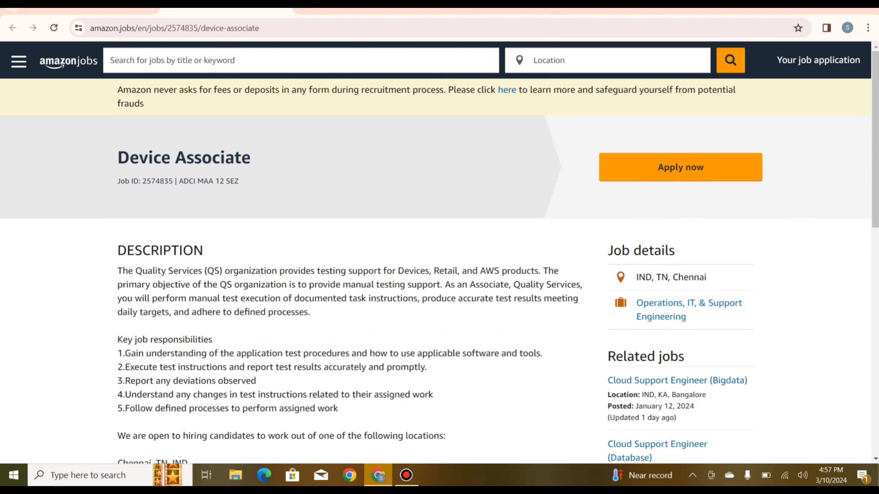
{"action": "scroll", "scroll_direction": "down", "scroll_amount": 3}
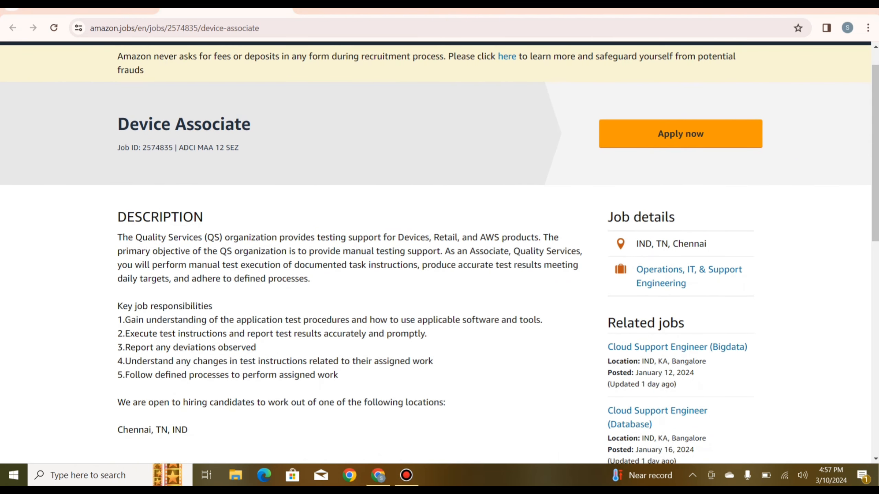
{"action": "scroll", "scroll_direction": "down", "scroll_amount": 3}
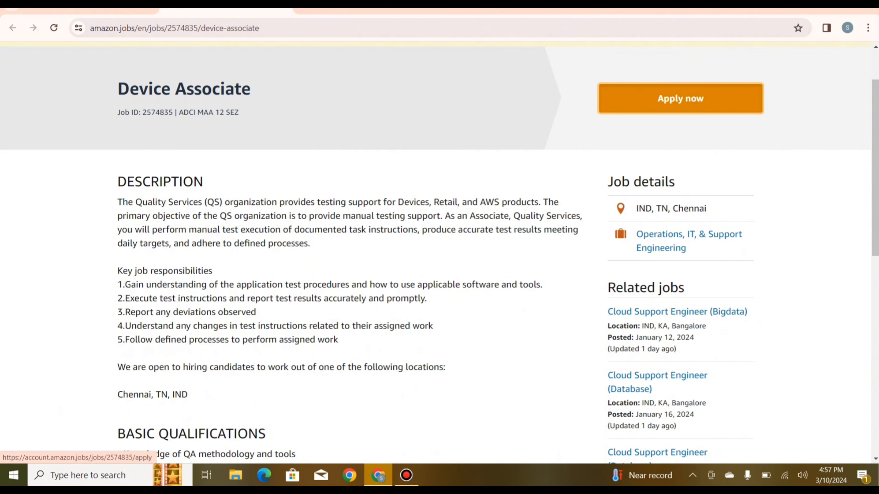
{"action": "left_click", "coordinate": [679, 98]}
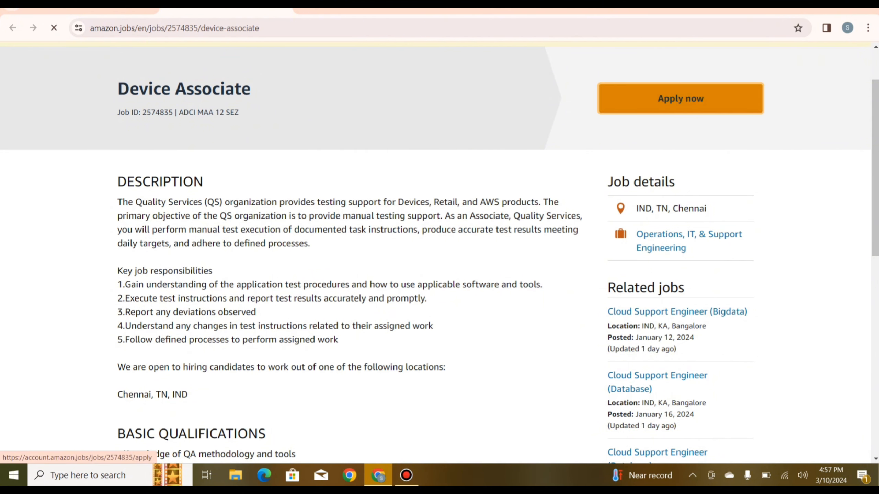
{"action": "left_click", "coordinate": [680, 98]}
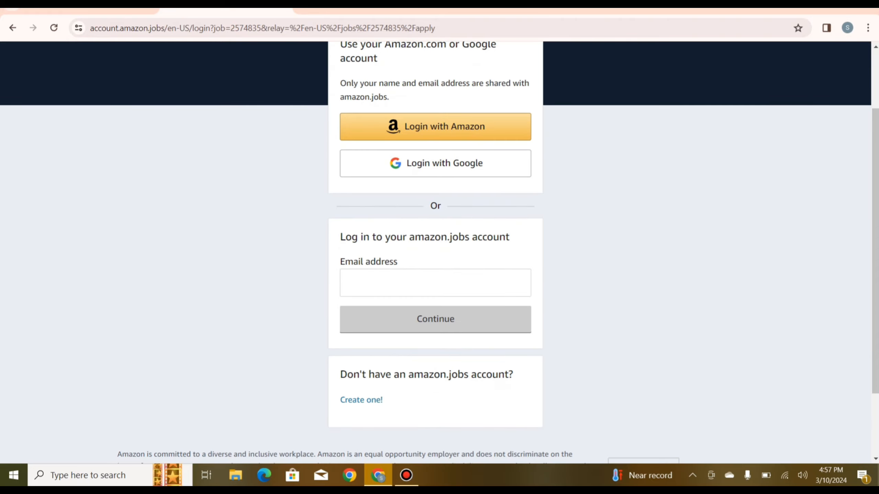
{"action": "mouse_move", "coordinate": [434, 126]}
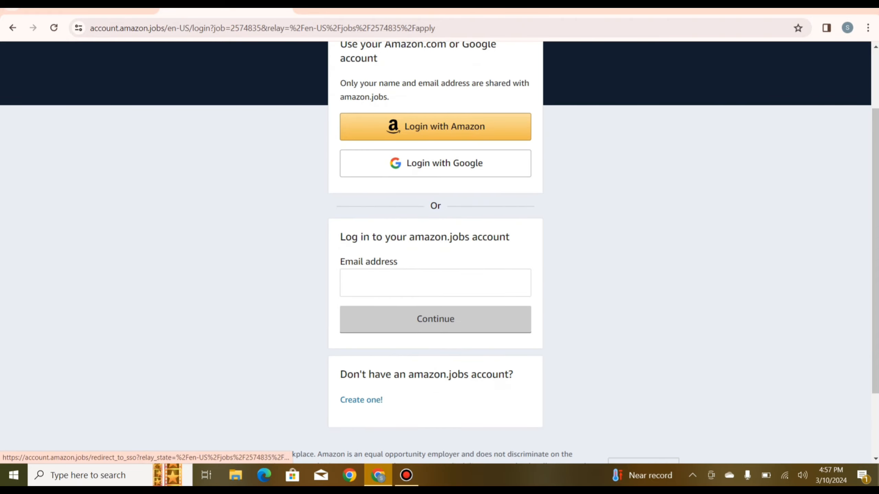